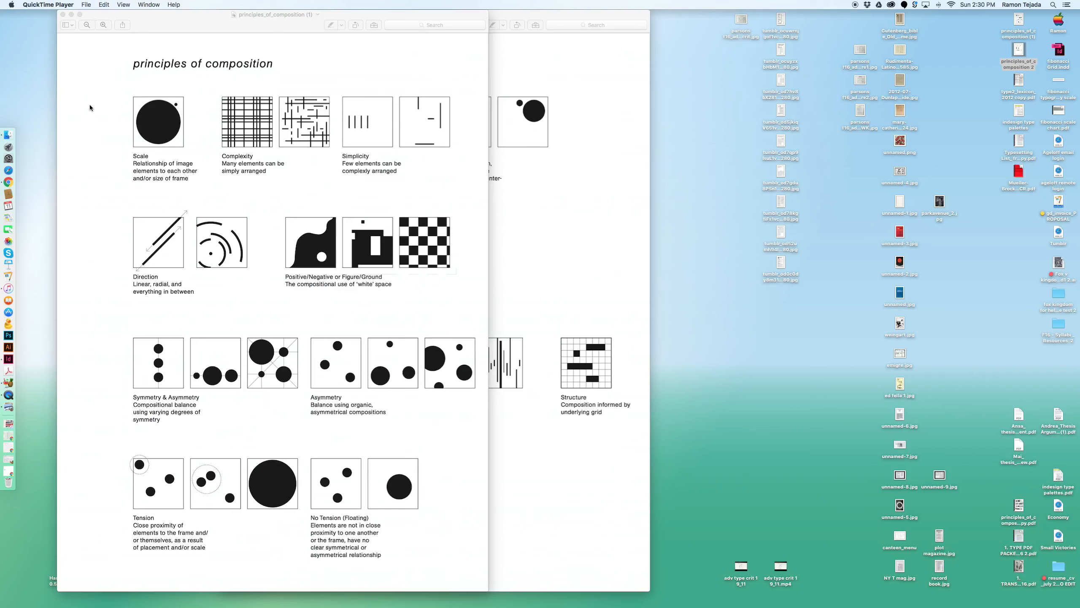
mouse_move(1009, 523)
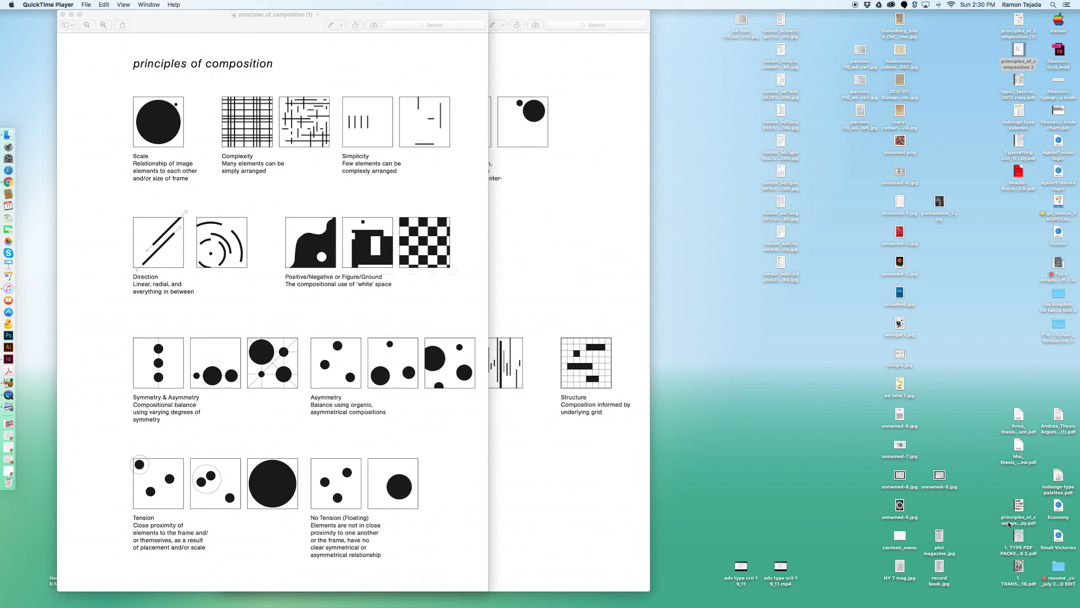
mouse_move(994, 533)
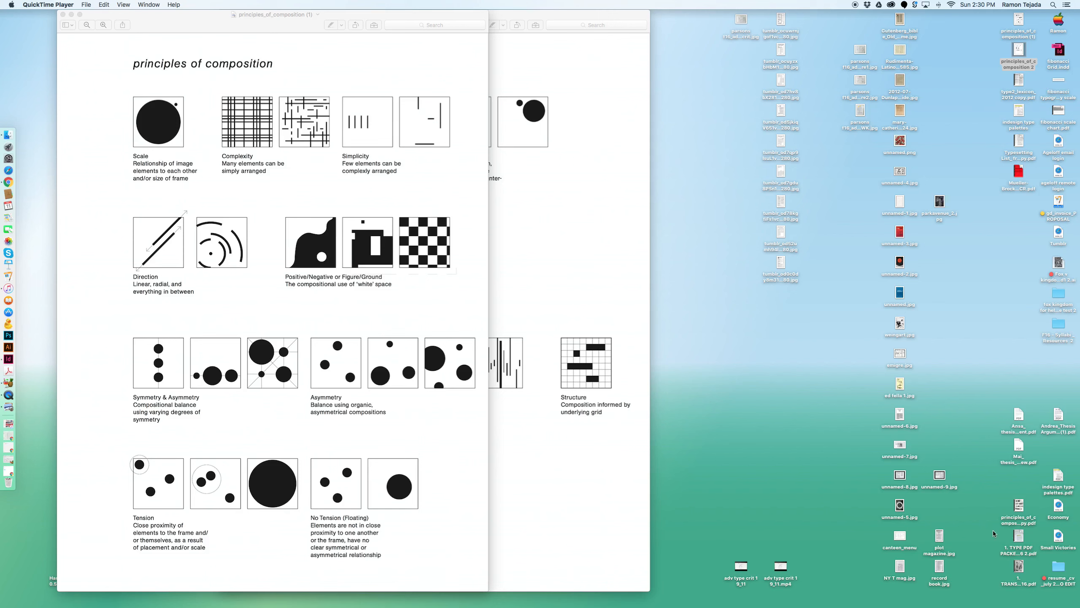
mouse_move(668, 290)
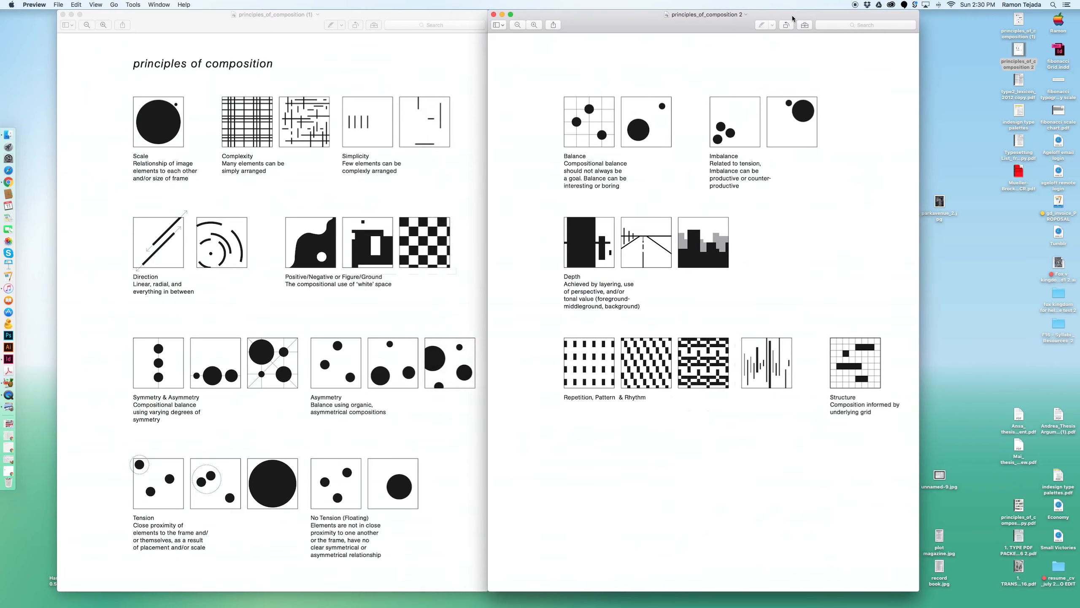
mouse_move(151, 144)
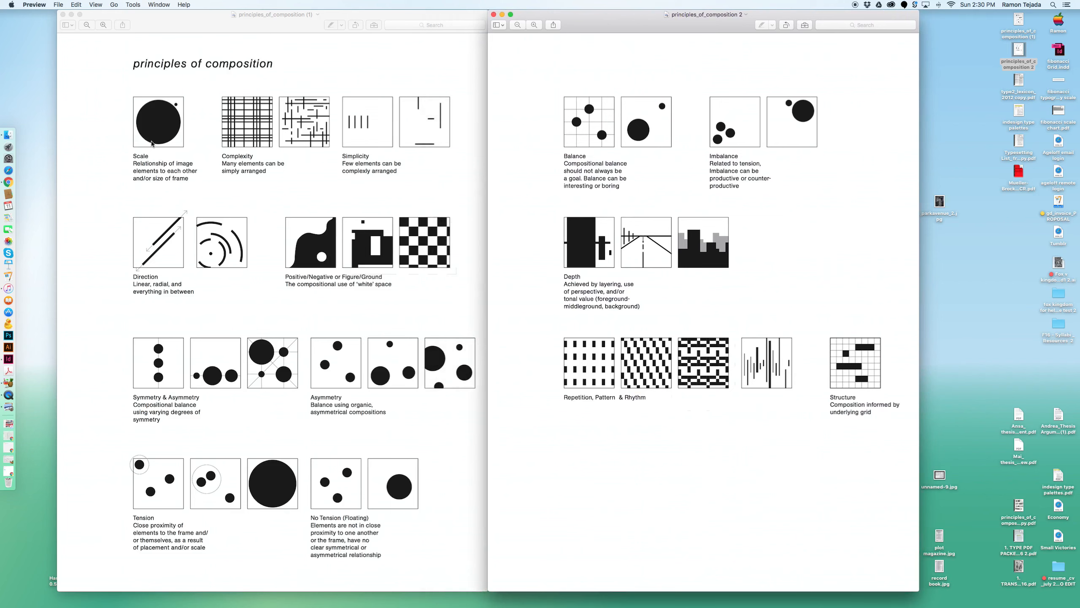
mouse_move(375, 165)
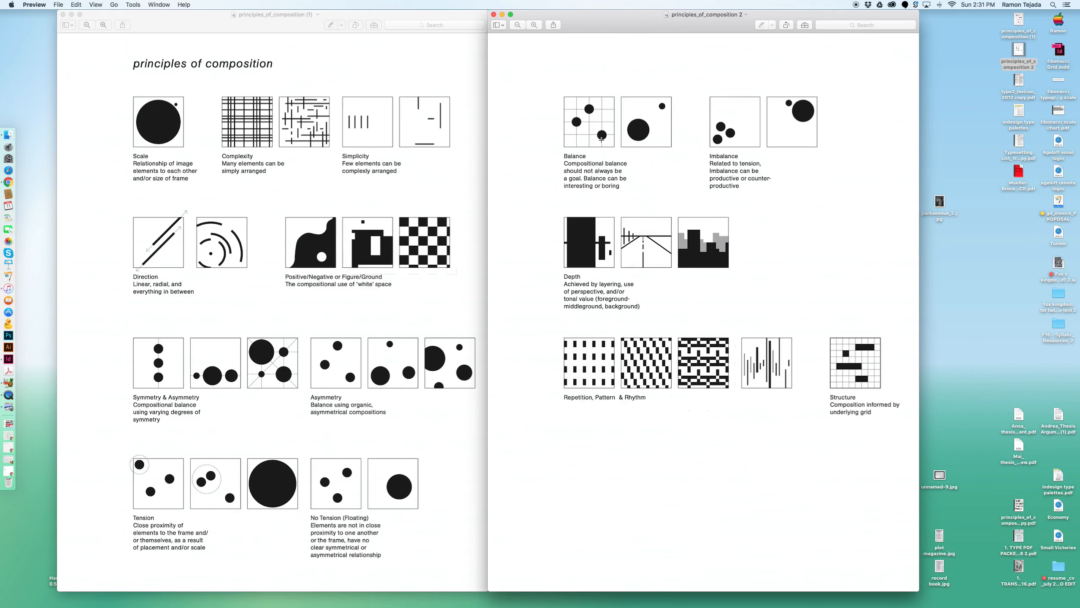
mouse_move(513, 139)
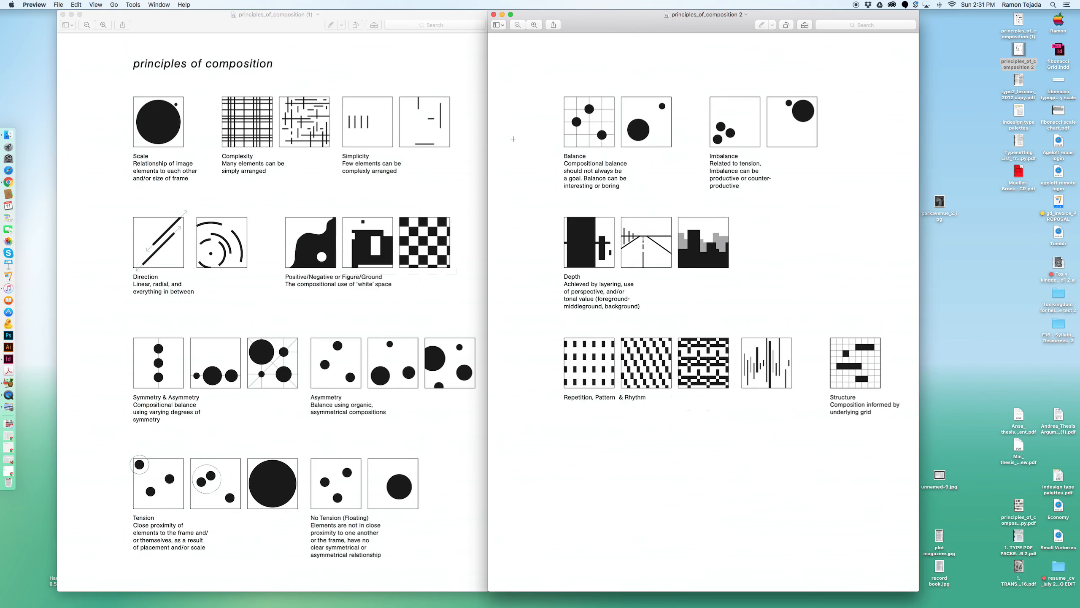
mouse_move(503, 137)
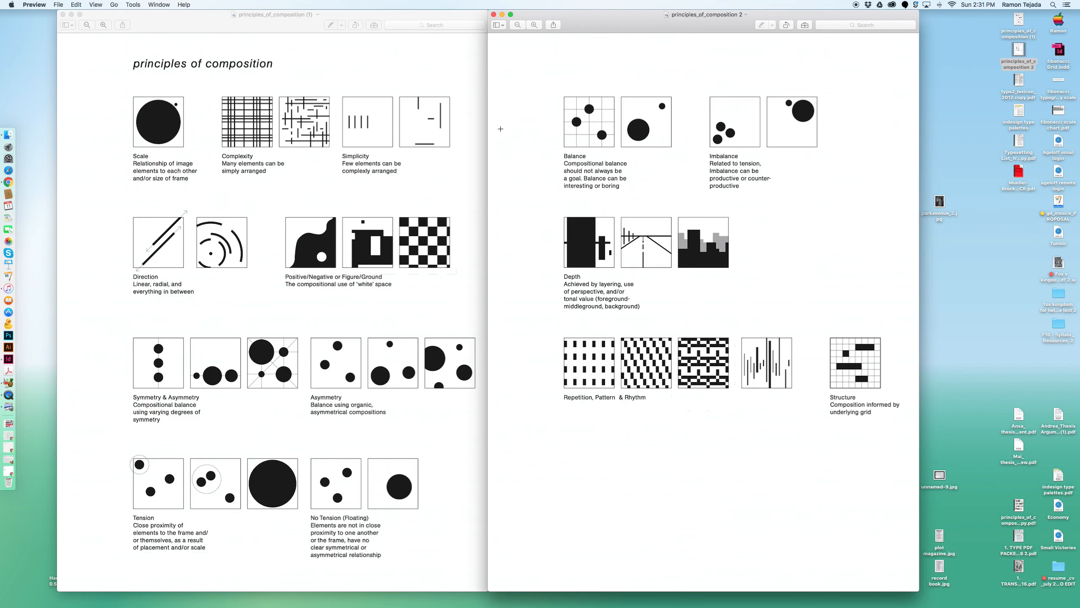
Close the principles_of_composition 2 window, leaving only the first page open.
click(493, 14)
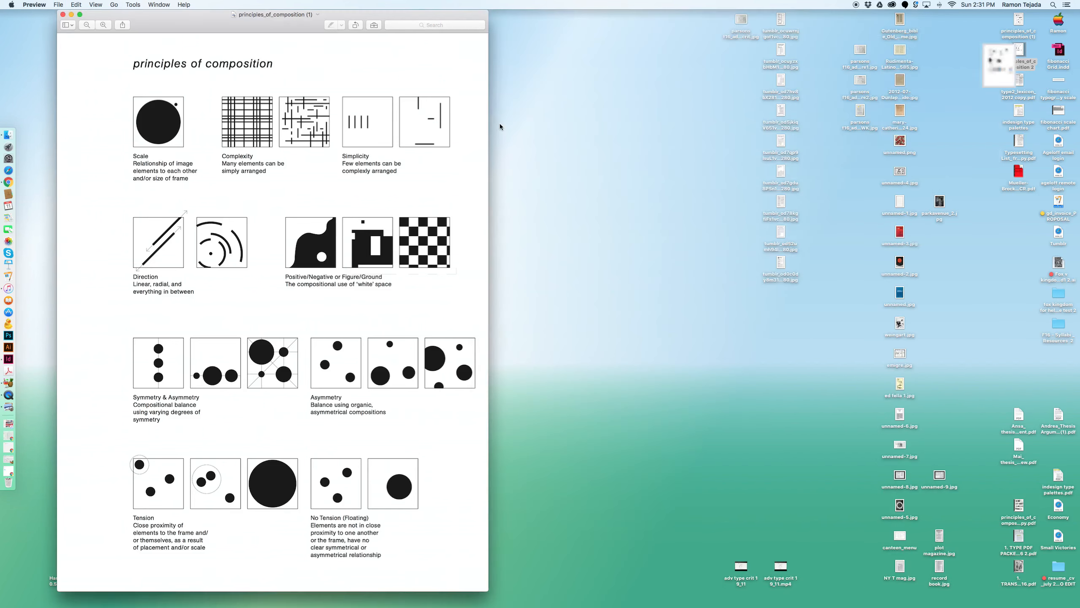
Close the remaining composition page and open type2_lexicon_2012 copy.pdf from the desktop.
click(61, 15)
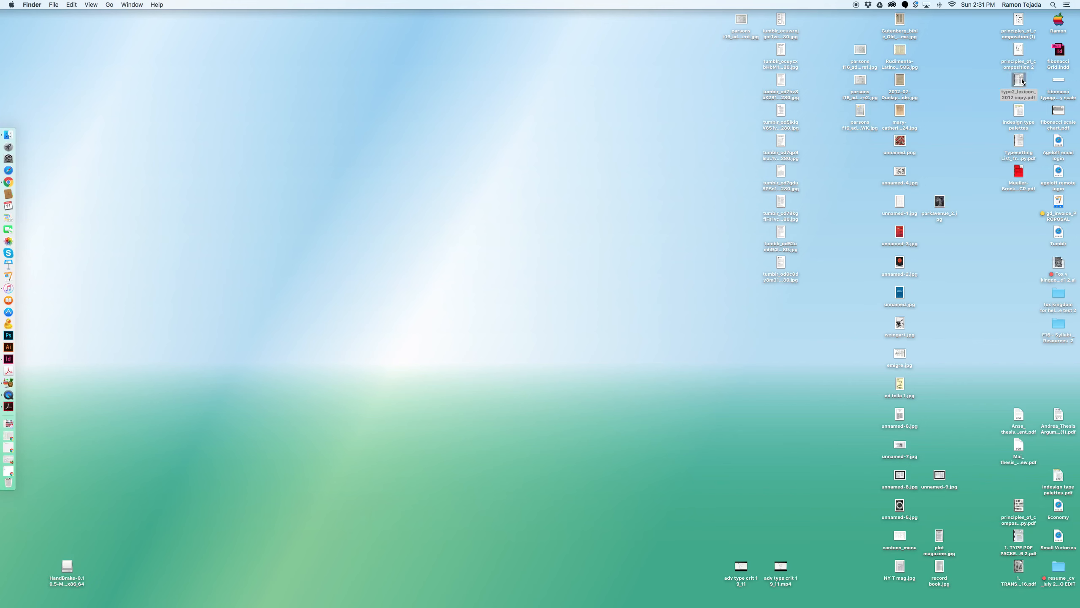
double_click(1018, 79)
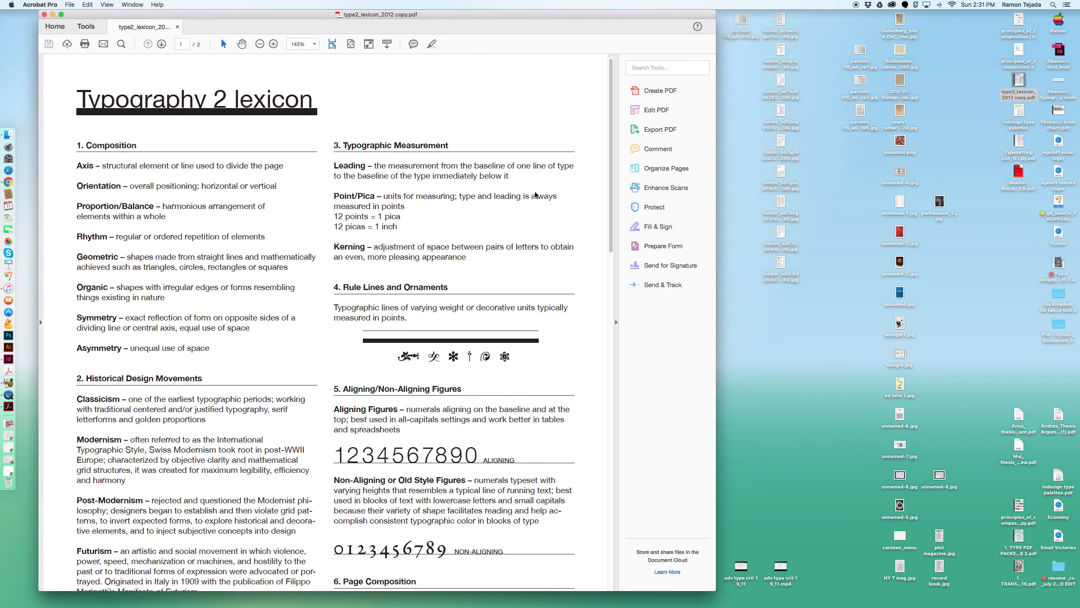
Scroll through both pages of the Typography 2 lexicon in Acrobat Pro.
scroll(up, 3)
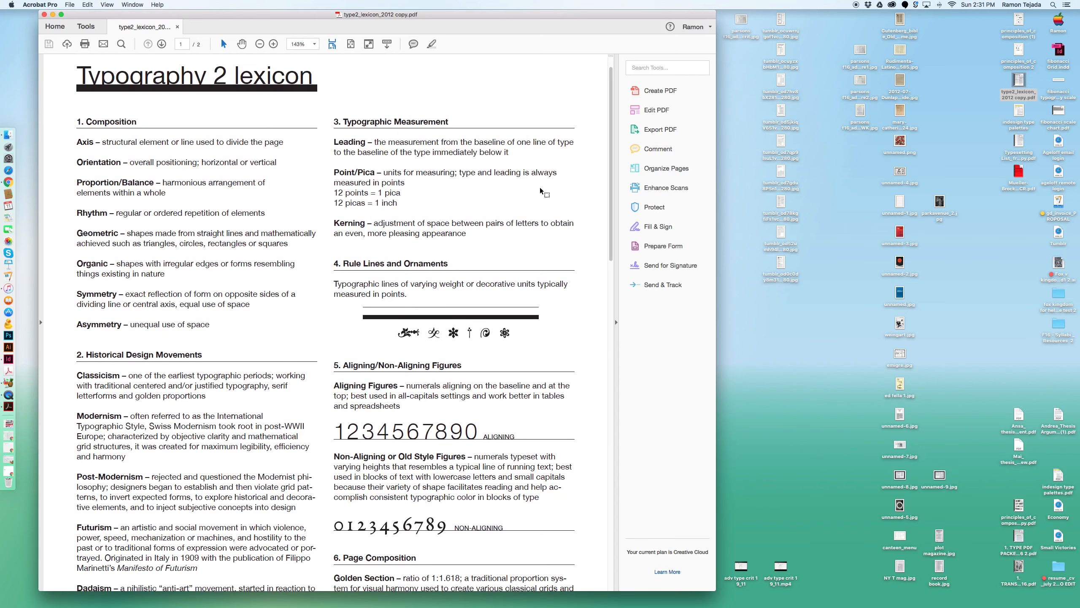
scroll(down, 3)
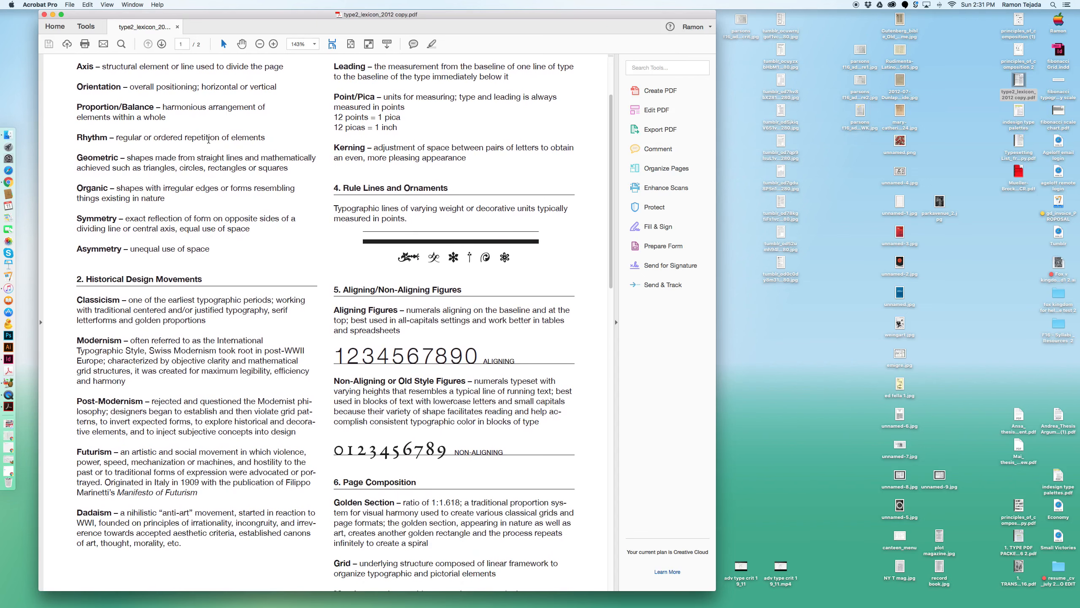
scroll(up, 3)
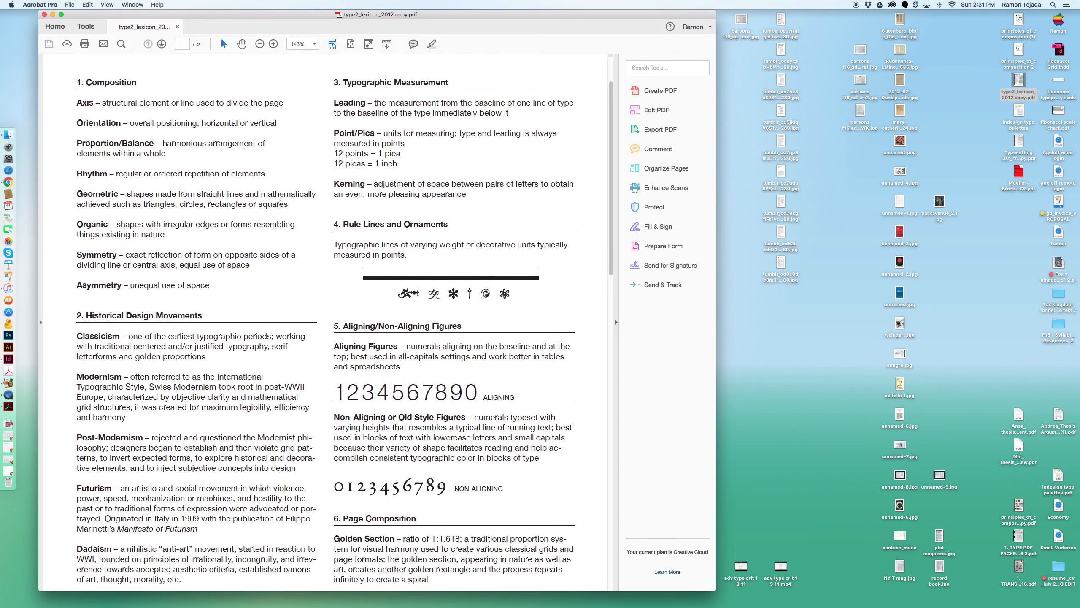
scroll(down, 3)
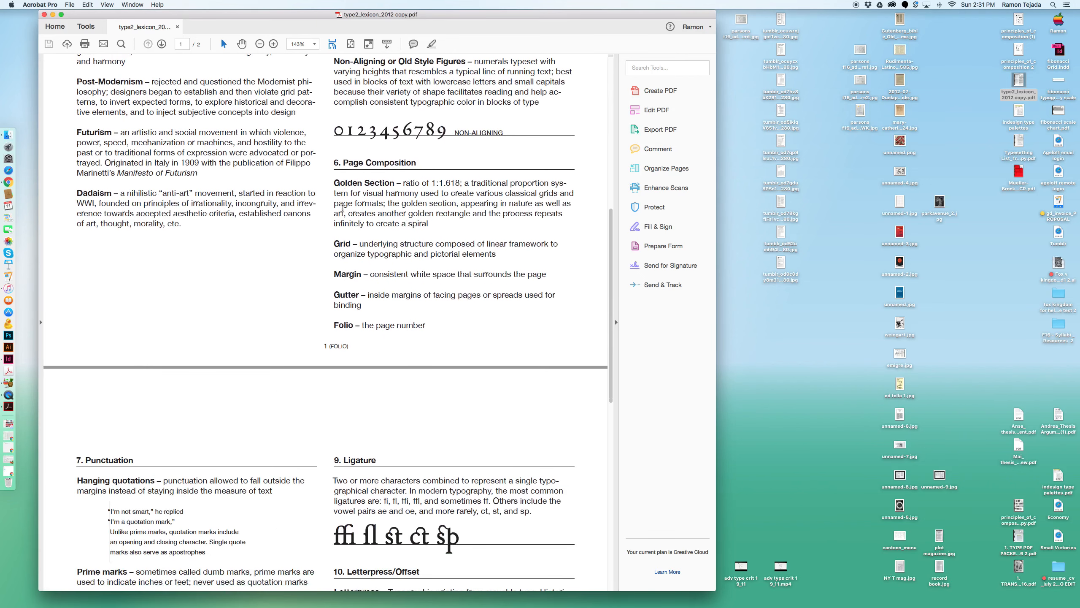
scroll(down, 3)
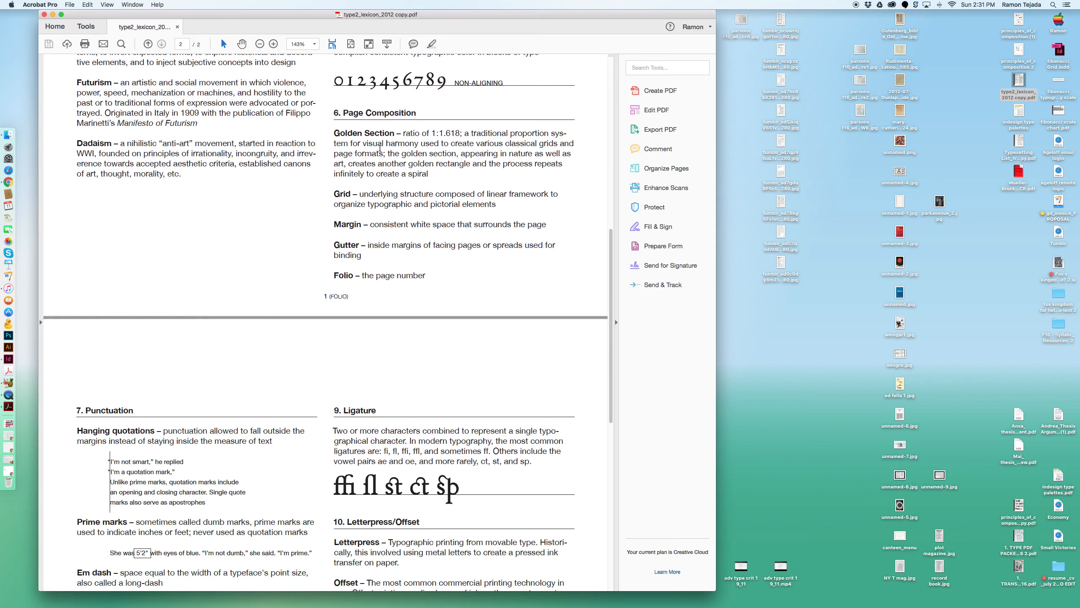
scroll(down, 3)
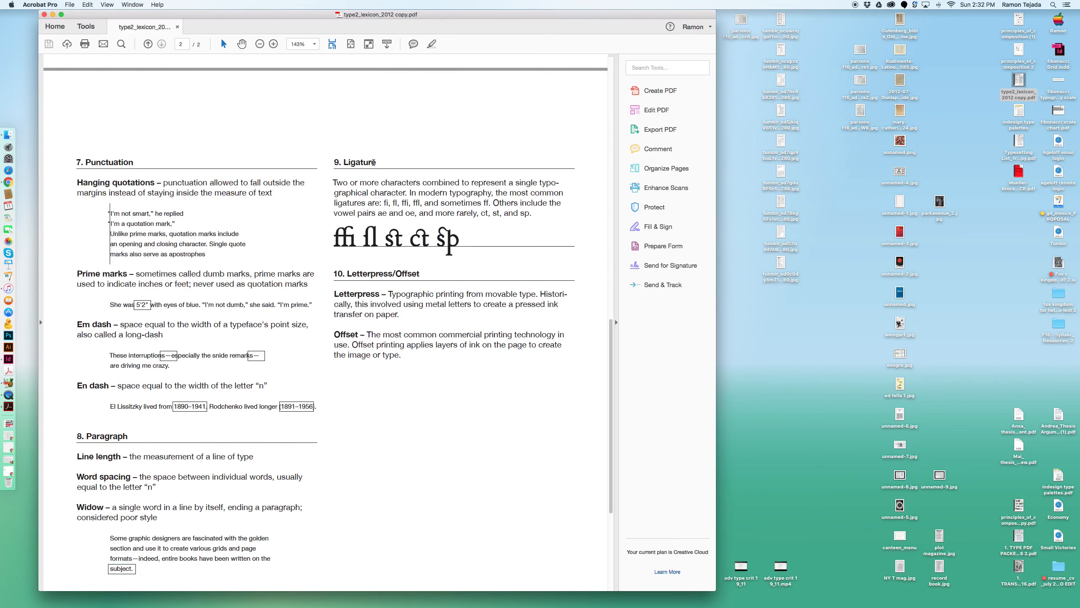
scroll(up, 3)
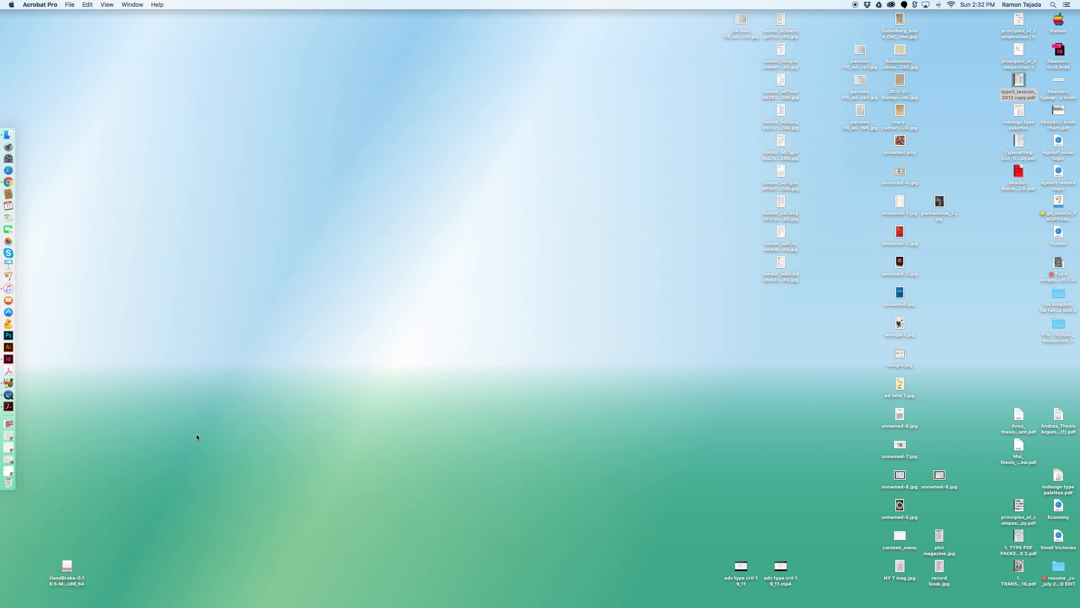
mouse_move(1020, 138)
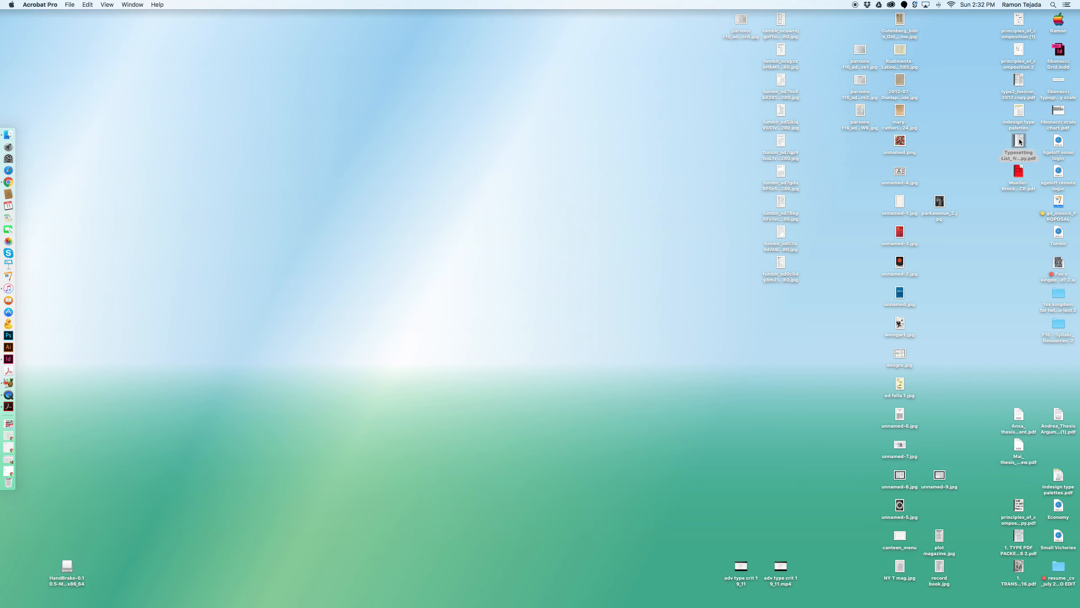
Open the Typesetting Checklist PDF from the desktop and scroll into its items.
double_click(1019, 141)
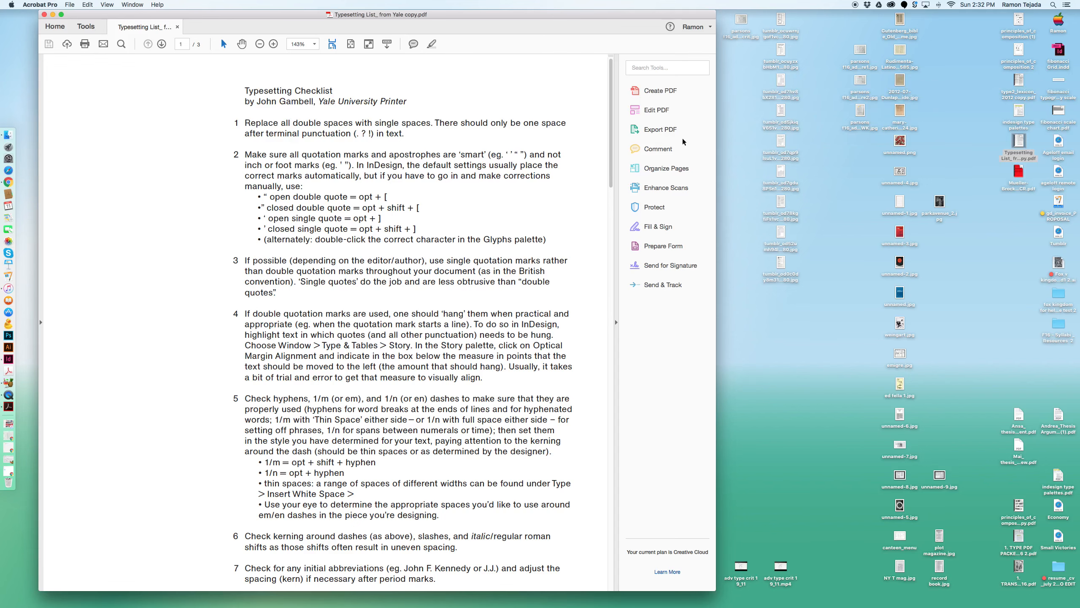
scroll(down, 3)
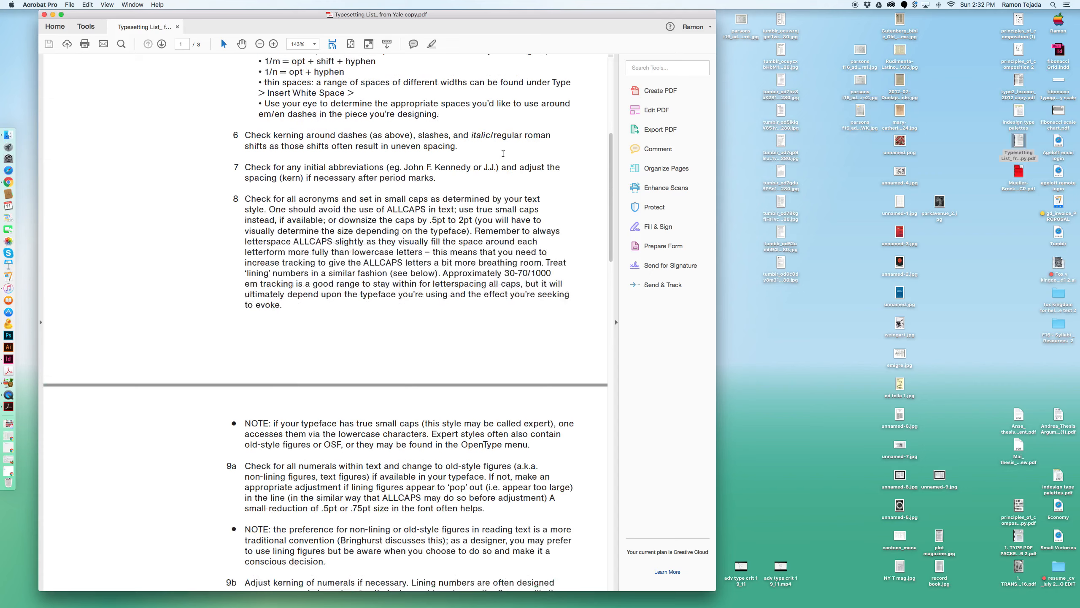
scroll(down, 3)
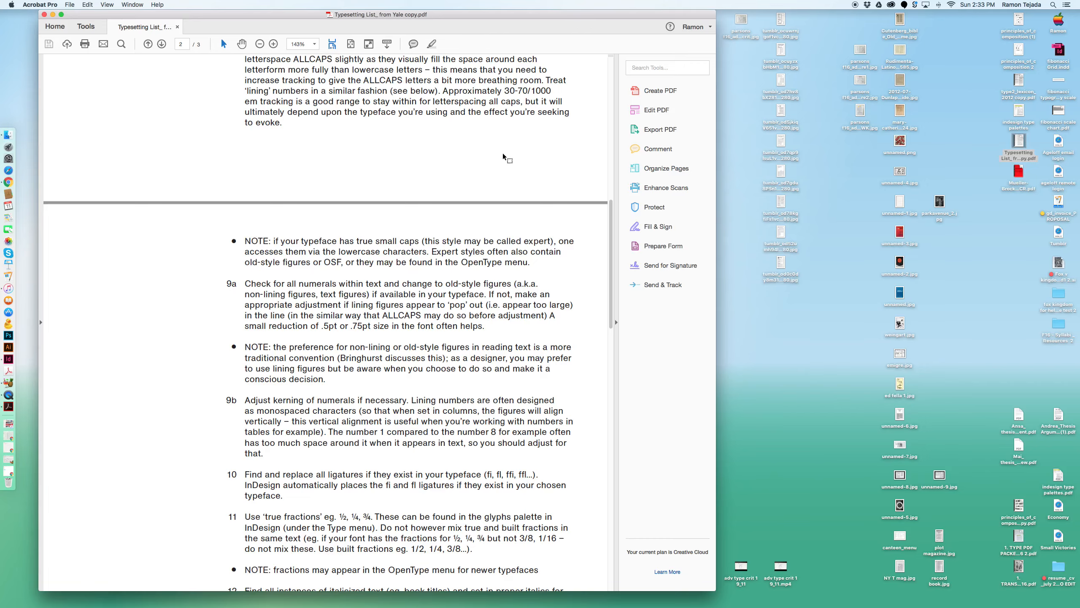
Finish reviewing the checklist pages and close the document window.
scroll(down, 3)
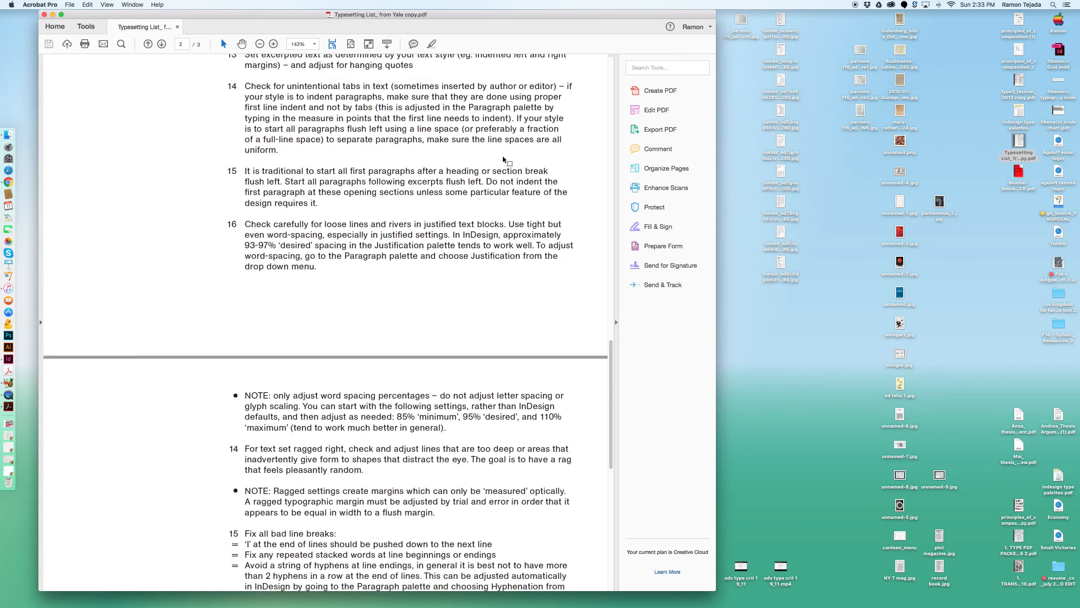
scroll(up, 3)
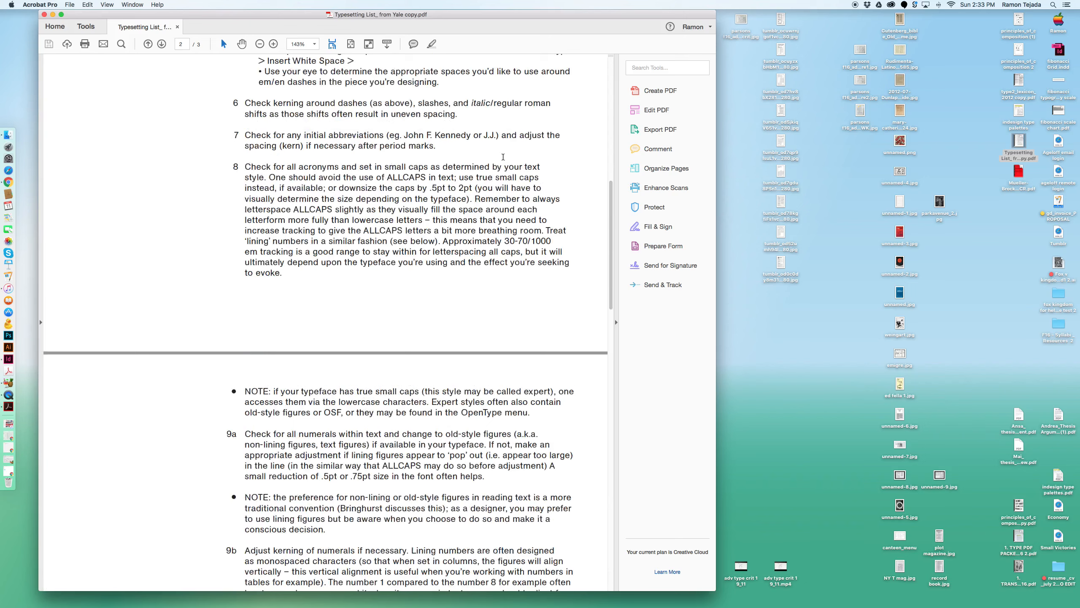
click(148, 44)
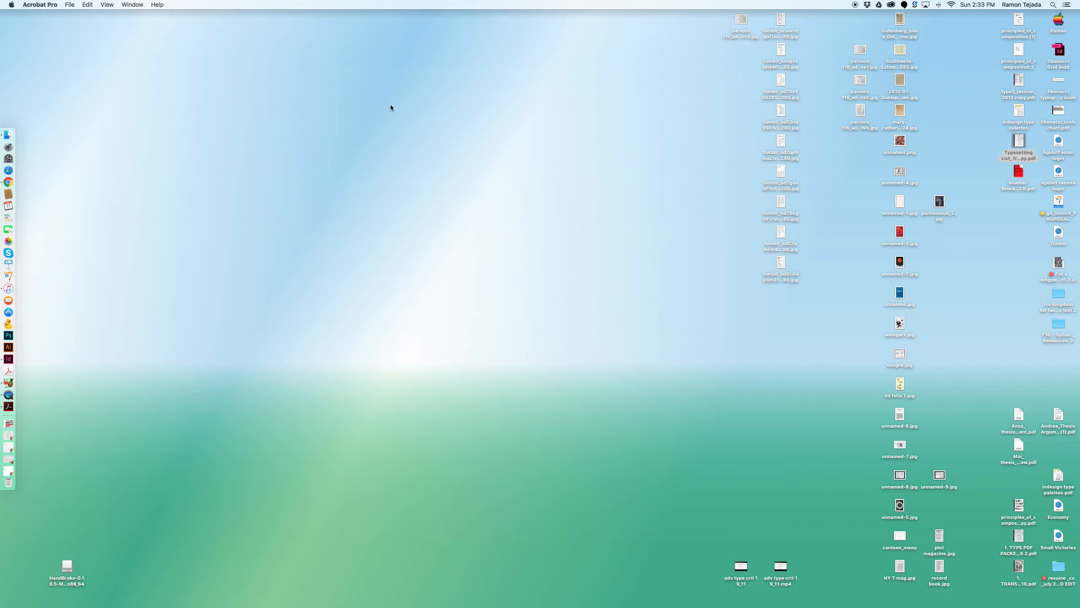
click(1018, 171)
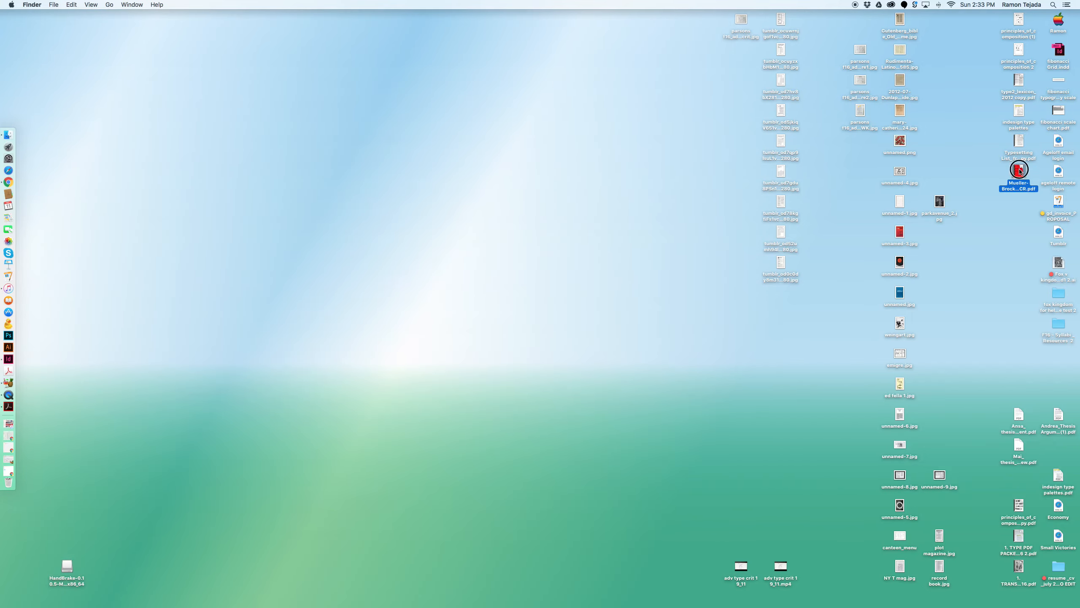
double_click(1019, 171)
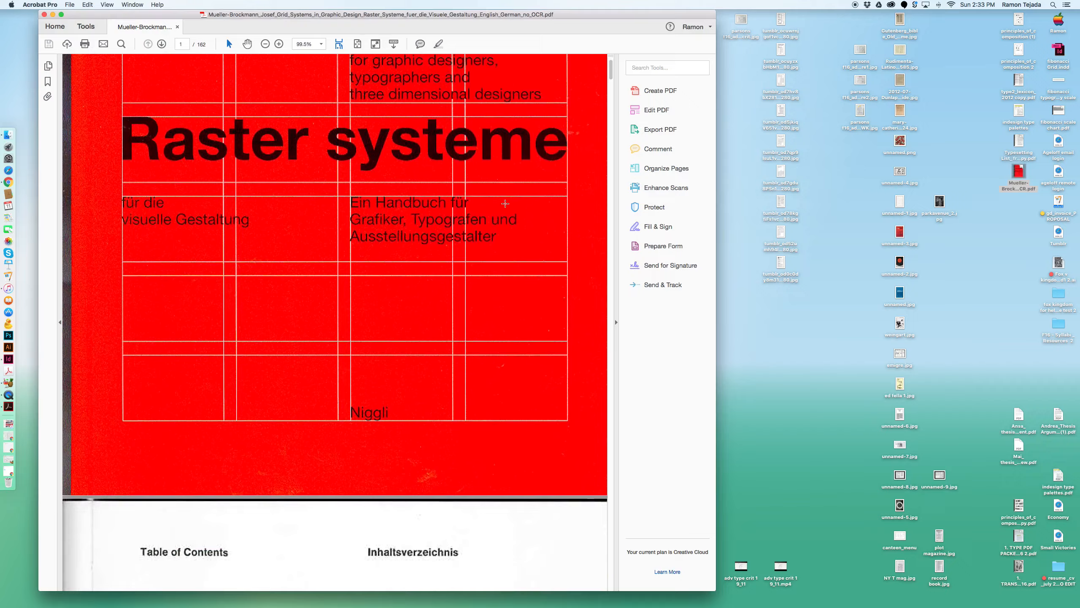
scroll(down, 3)
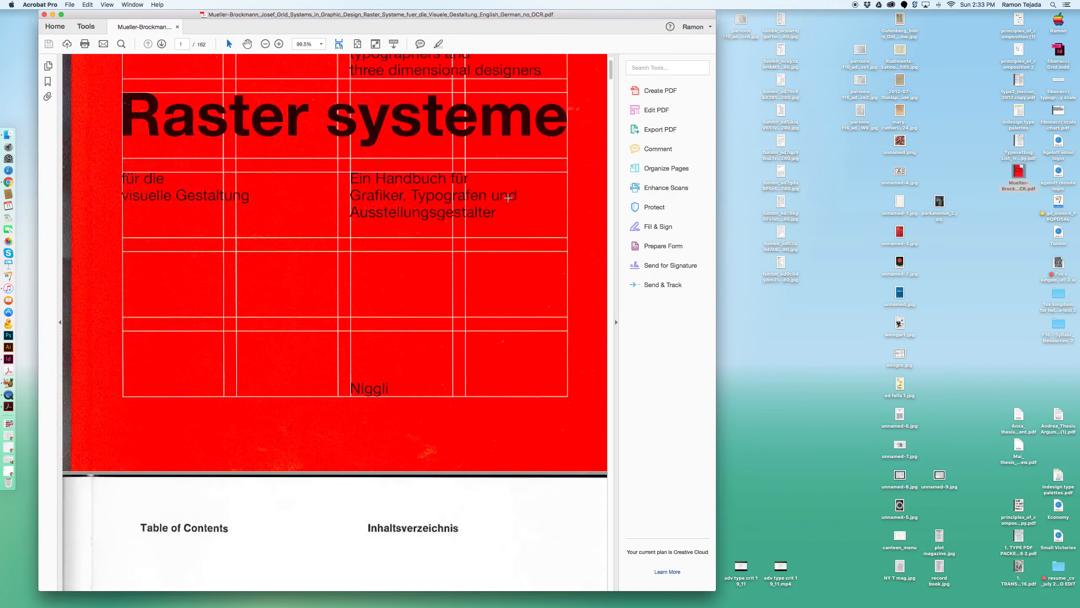
scroll(up, 3)
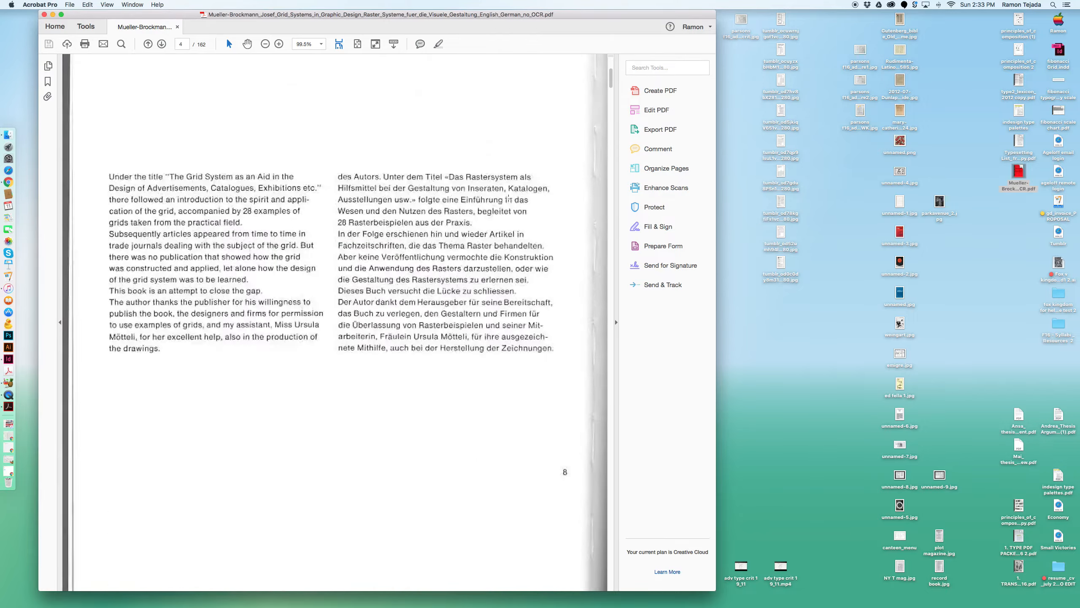
scroll(down, 3)
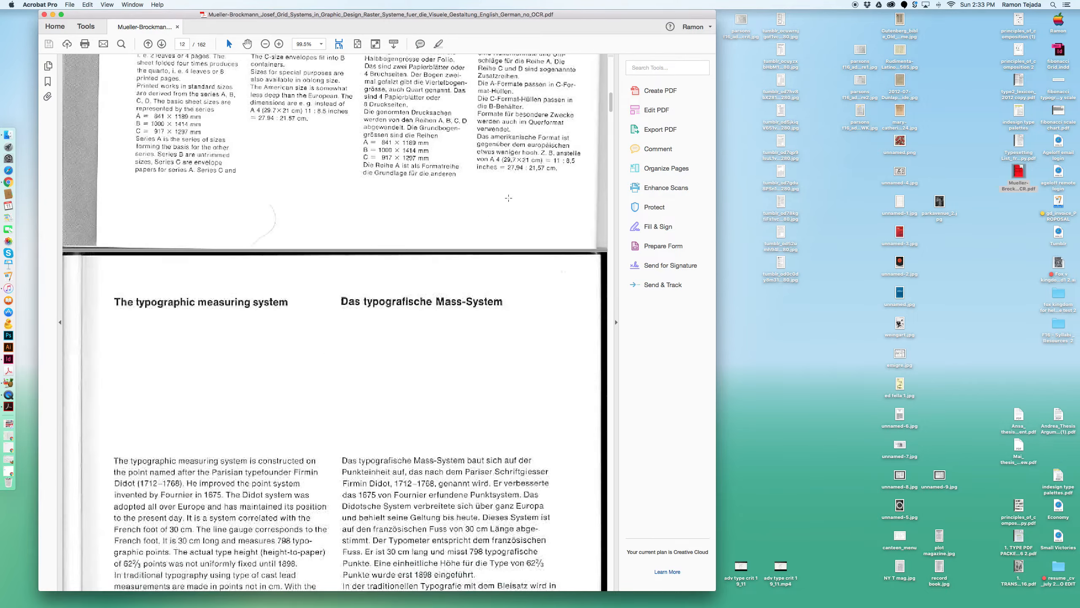
scroll(down, 3)
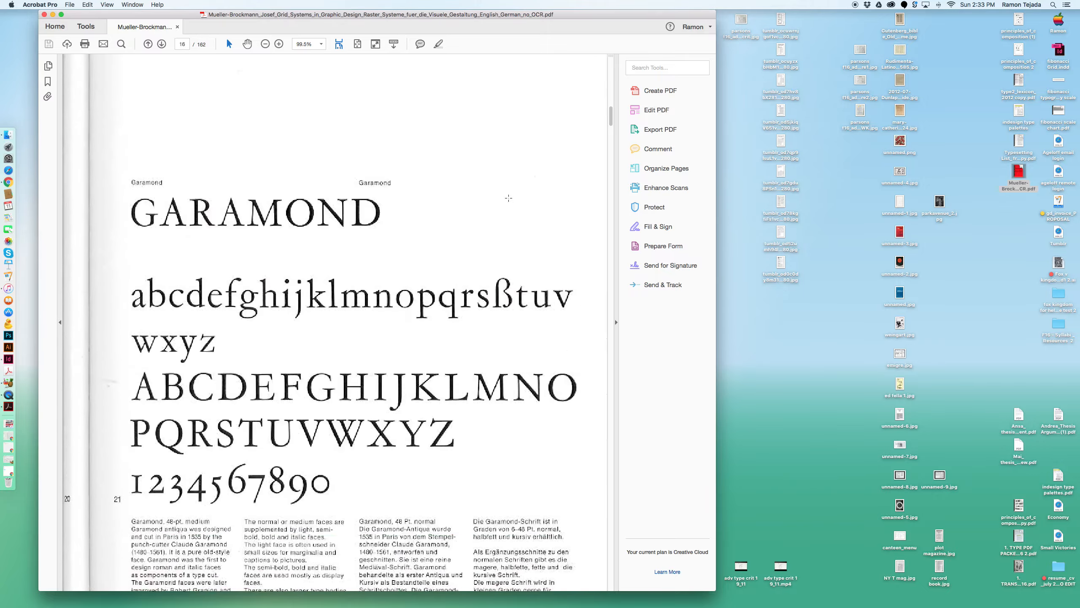
scroll(down, 3)
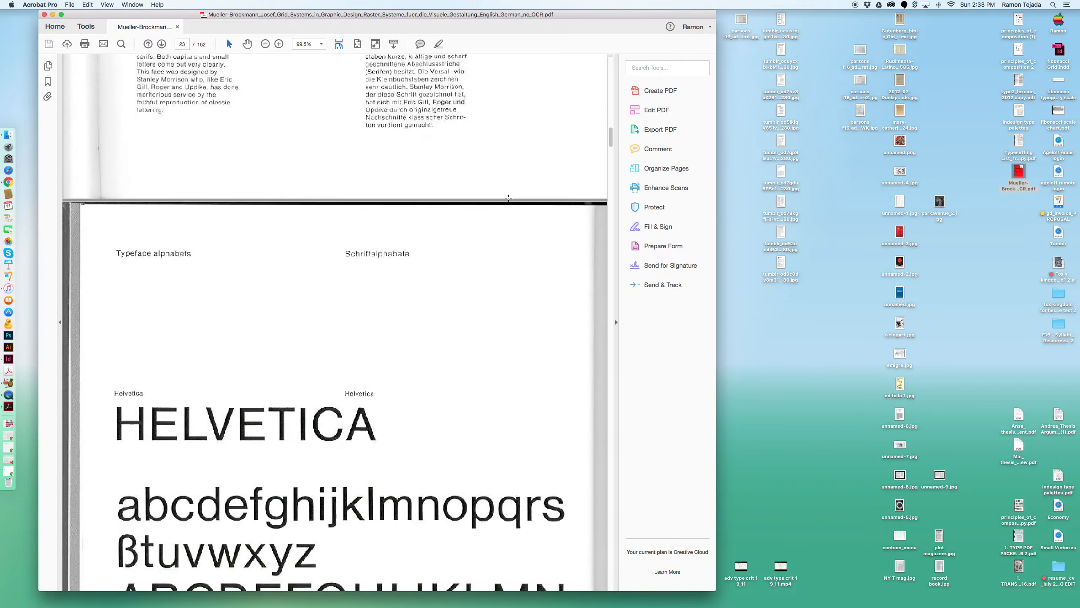
scroll(down, 3)
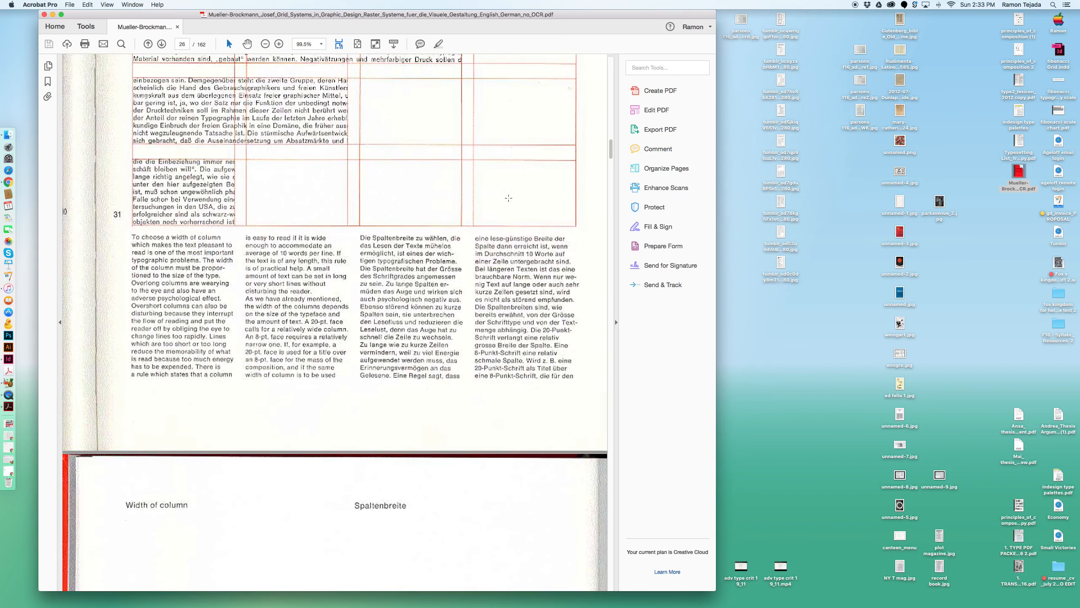
scroll(up, 3)
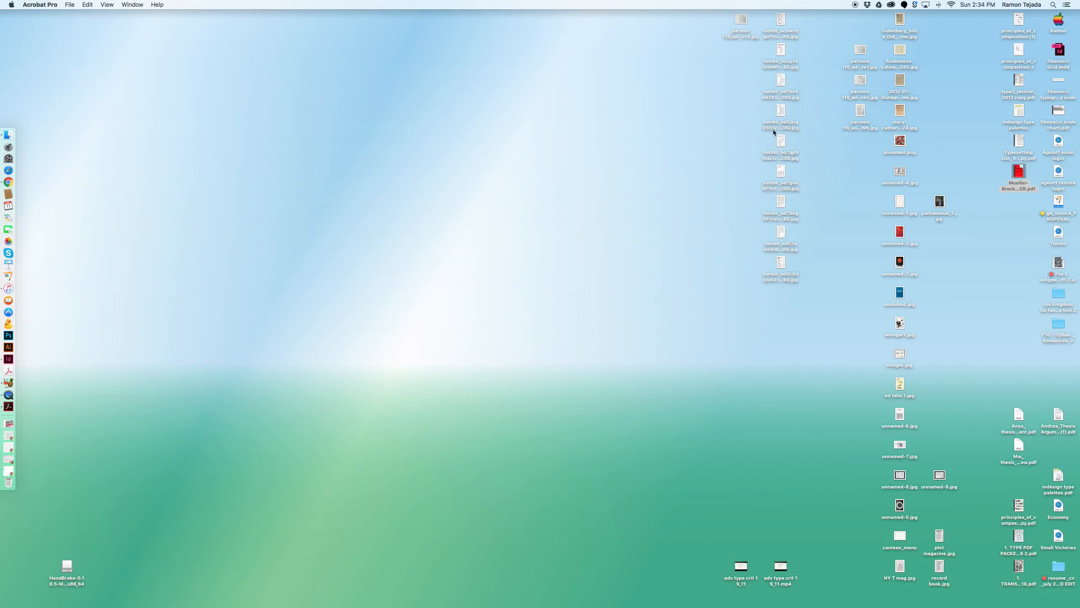
click(1018, 20)
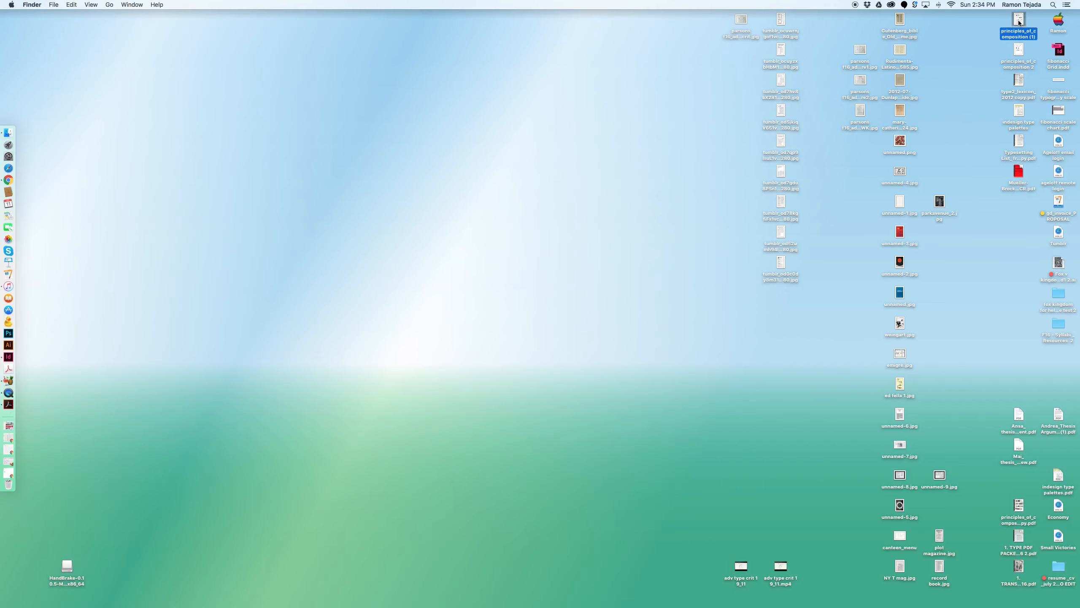
double_click(1018, 18)
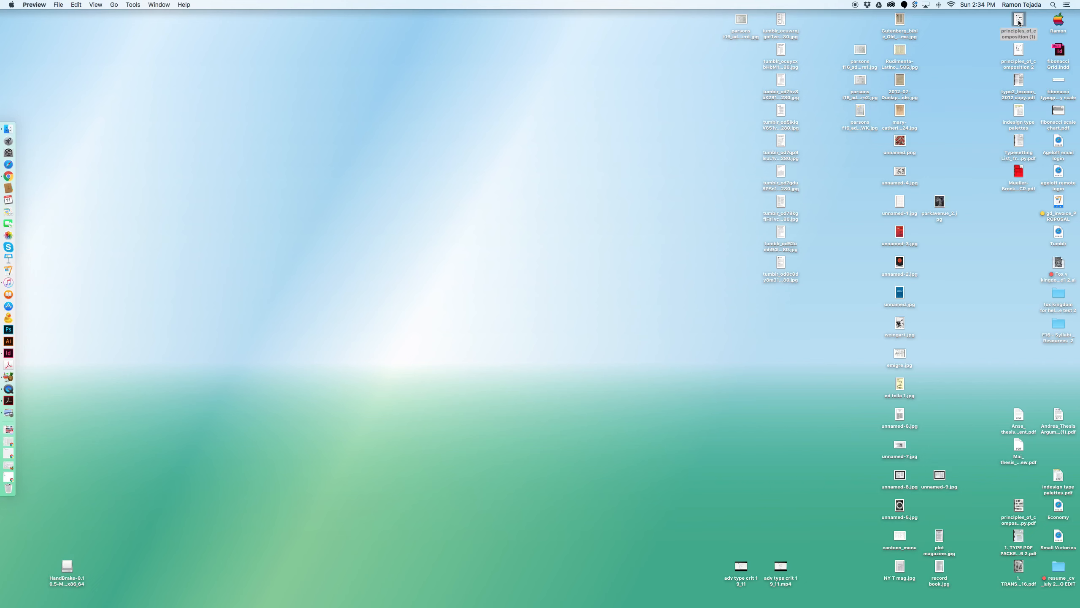
double_click(1019, 24)
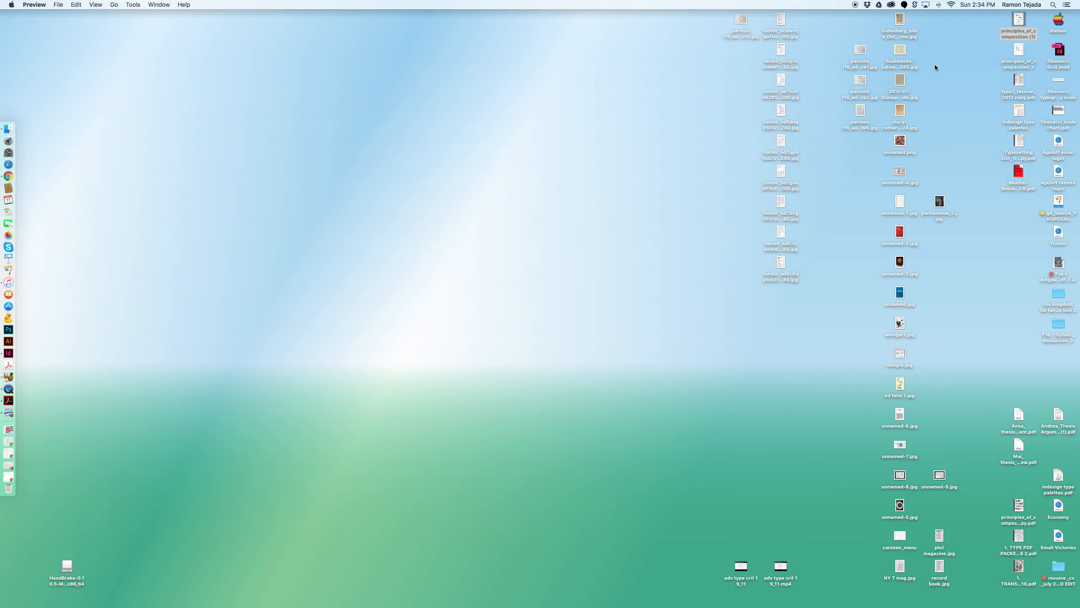
mouse_move(929, 66)
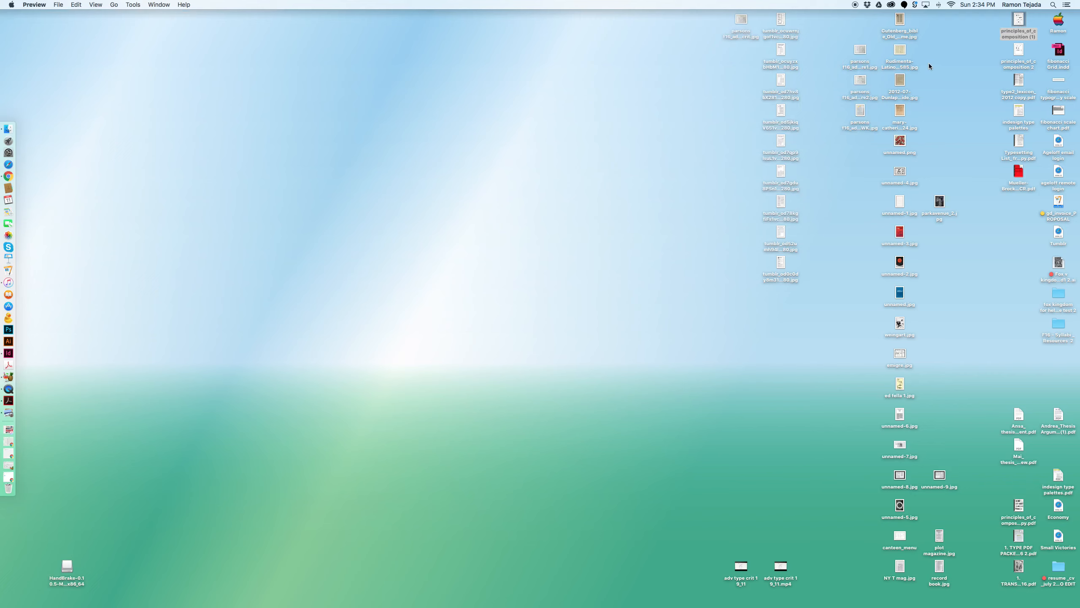
mouse_move(887, 54)
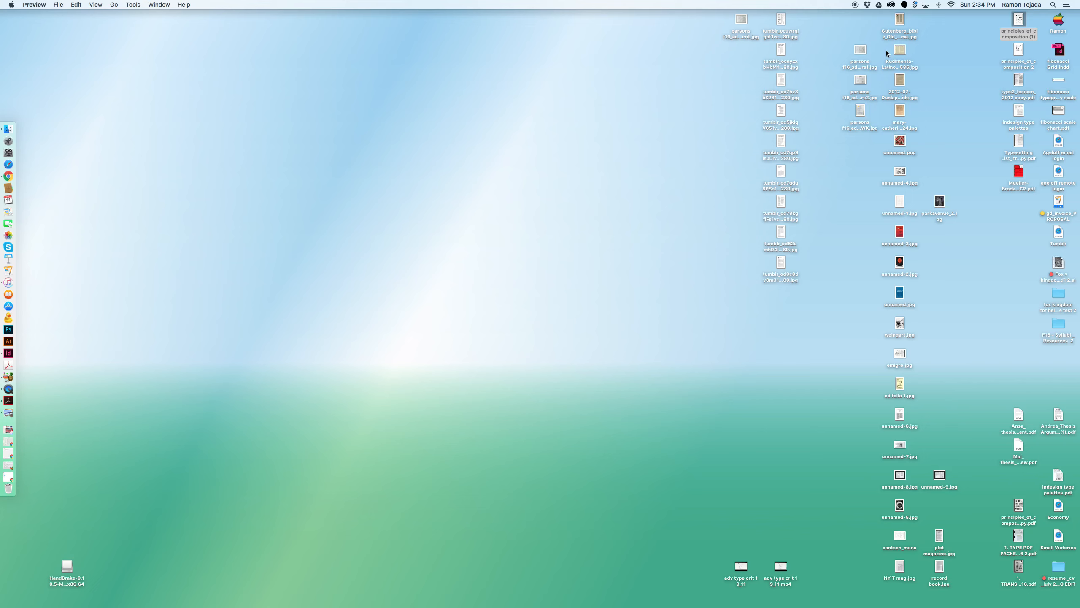
click(859, 50)
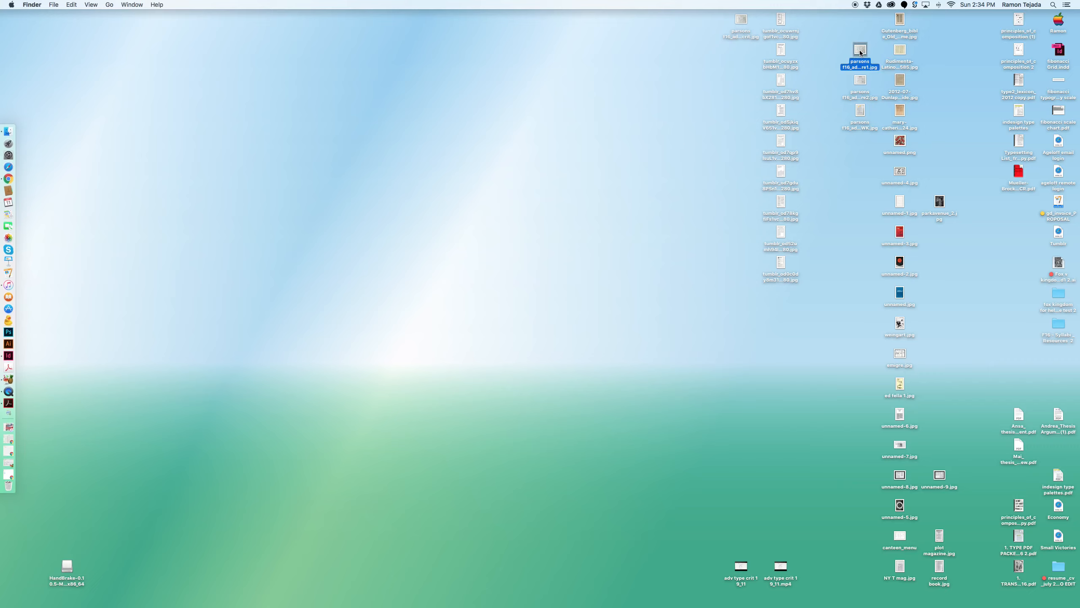
double_click(859, 52)
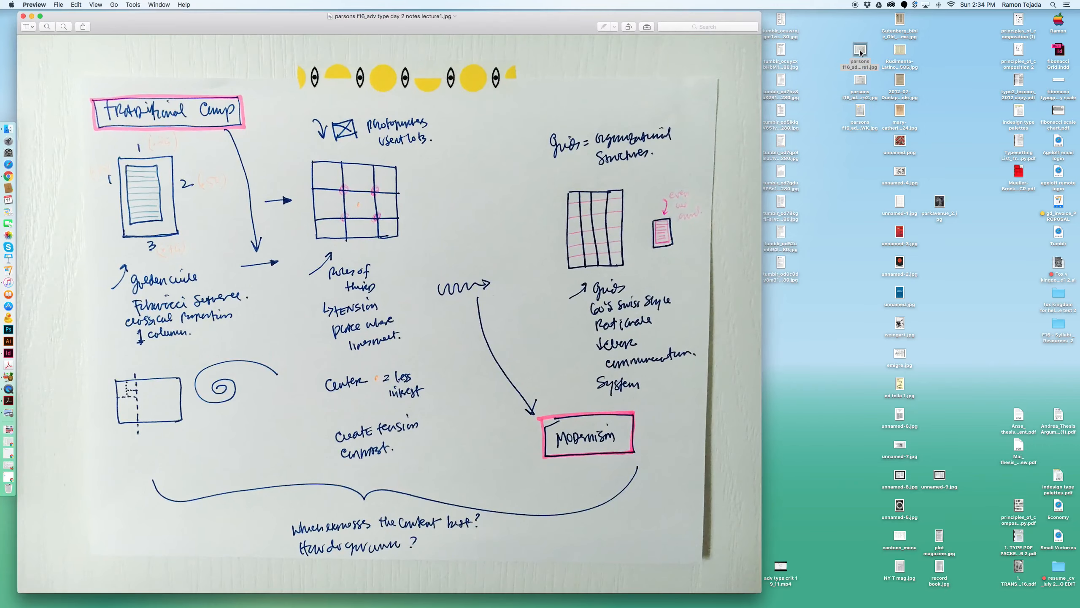
click(25, 17)
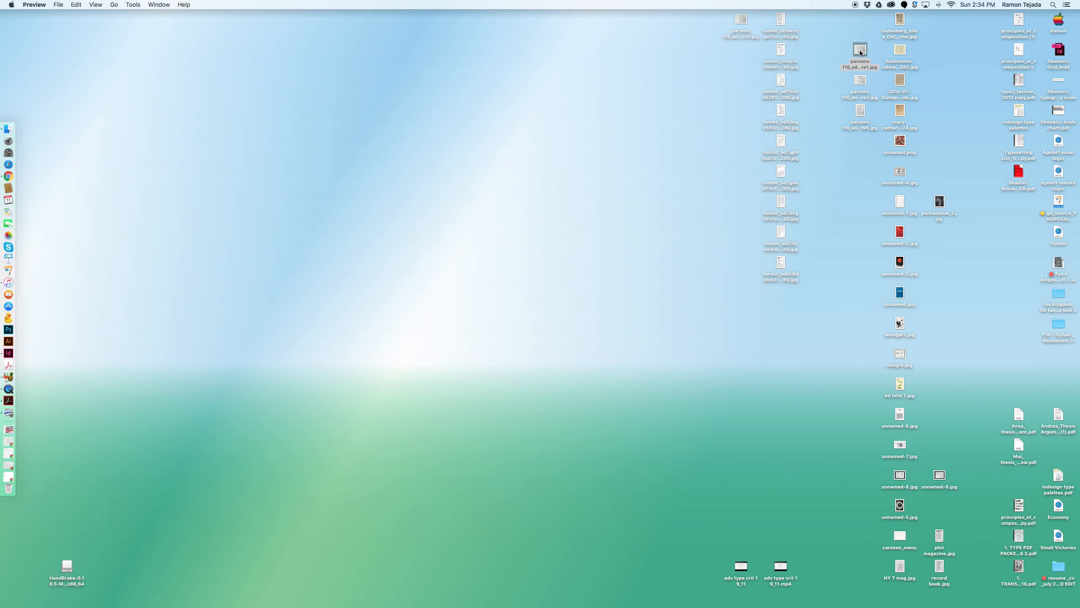